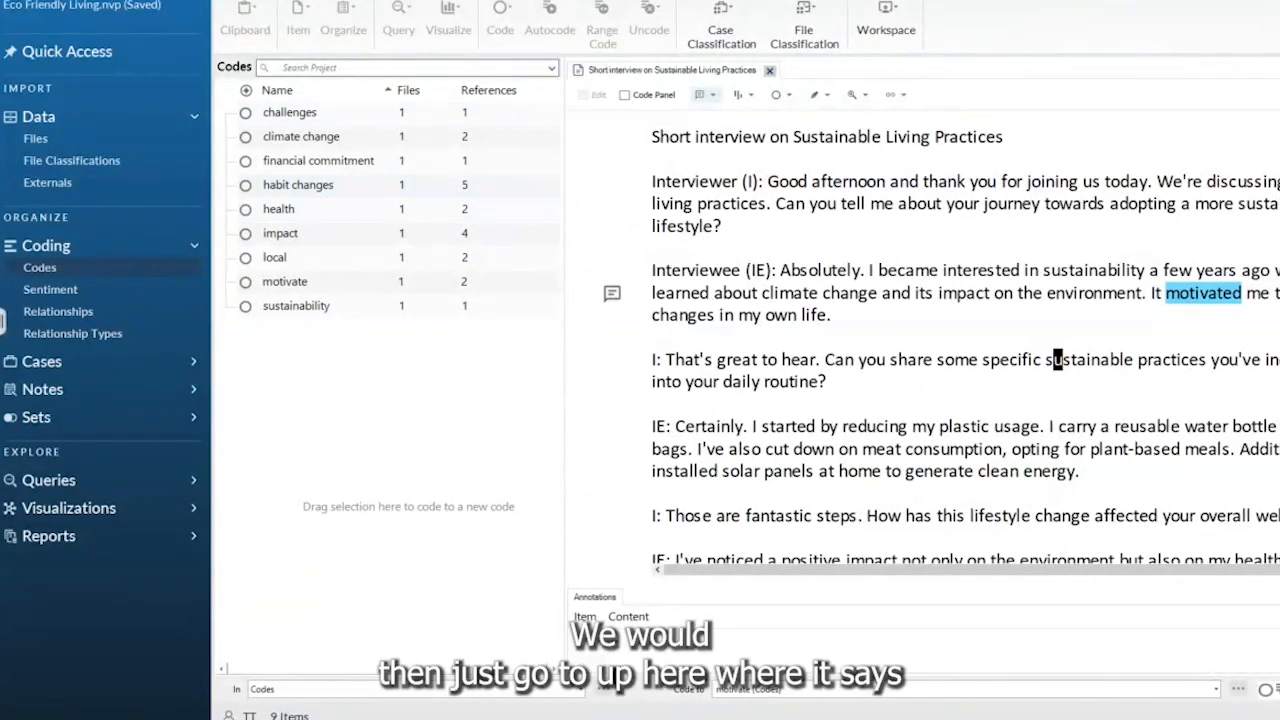
Start a codebook export of the project's codes from the Share ribbon's Export menu.
left_click(884, 30)
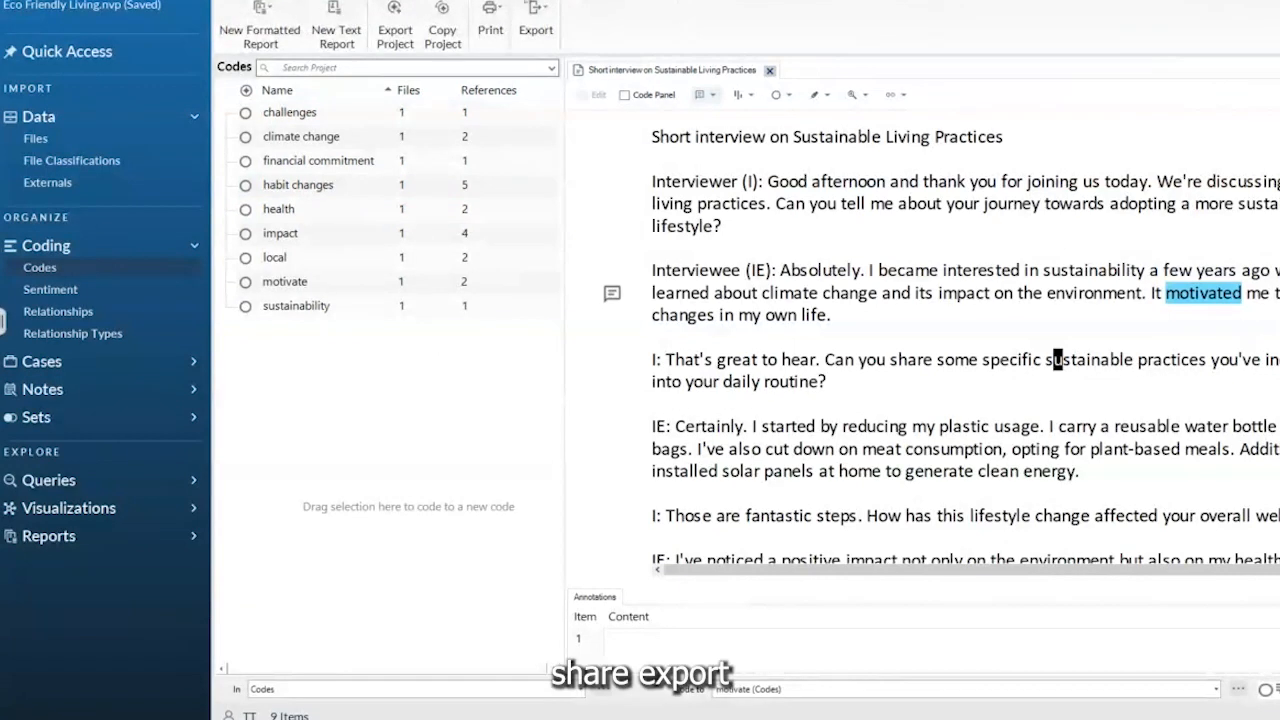
left_click(536, 20)
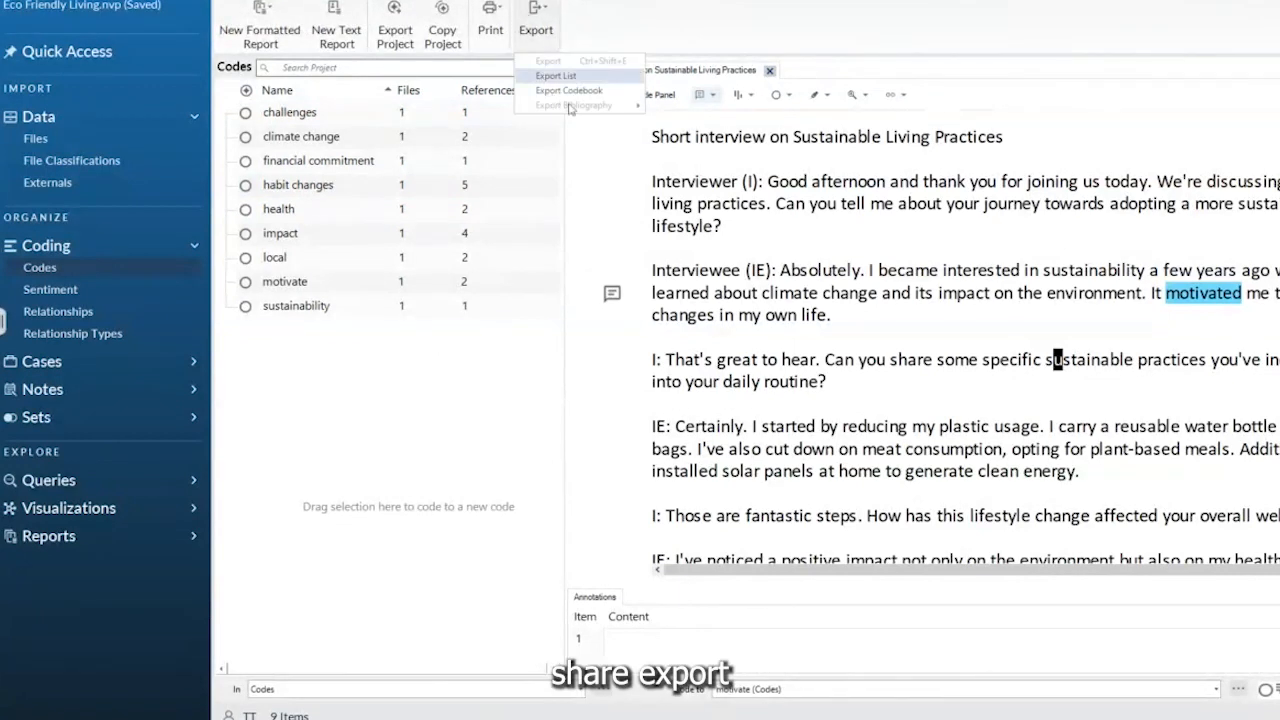
left_click(572, 90)
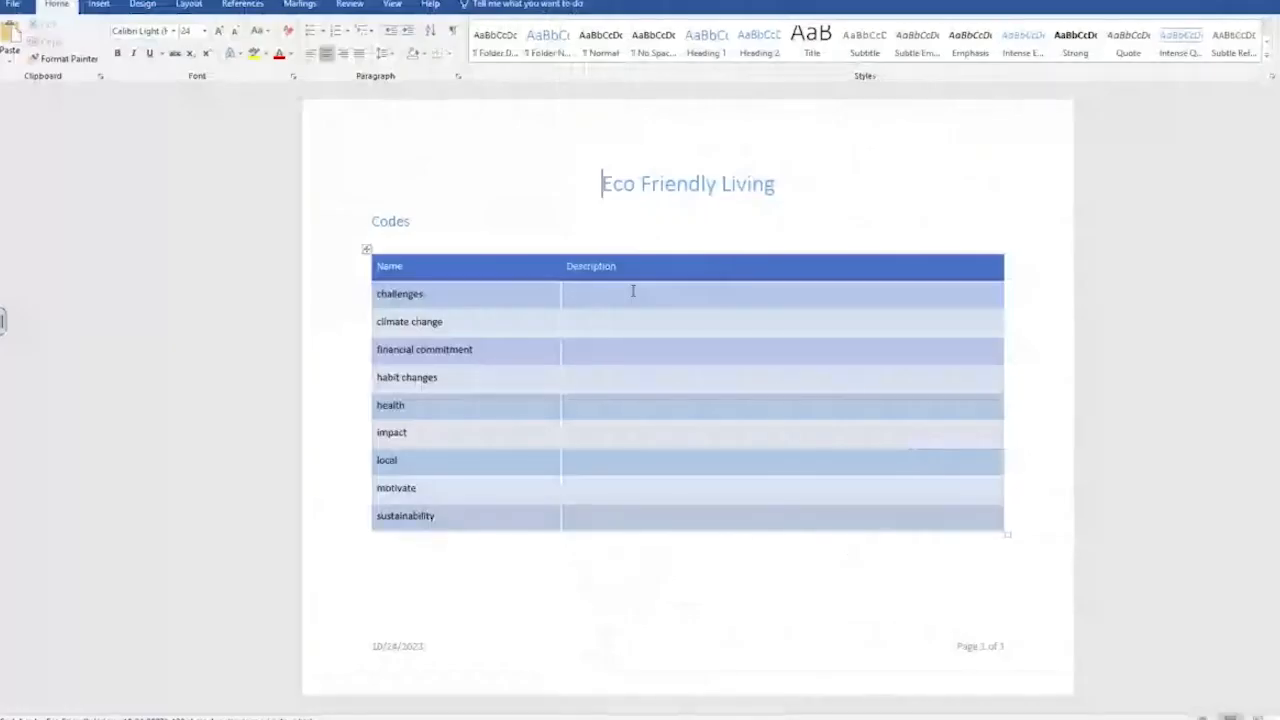
Inspect the challenges code's empty Description cell in the exported Word codebook.
left_click(620, 294)
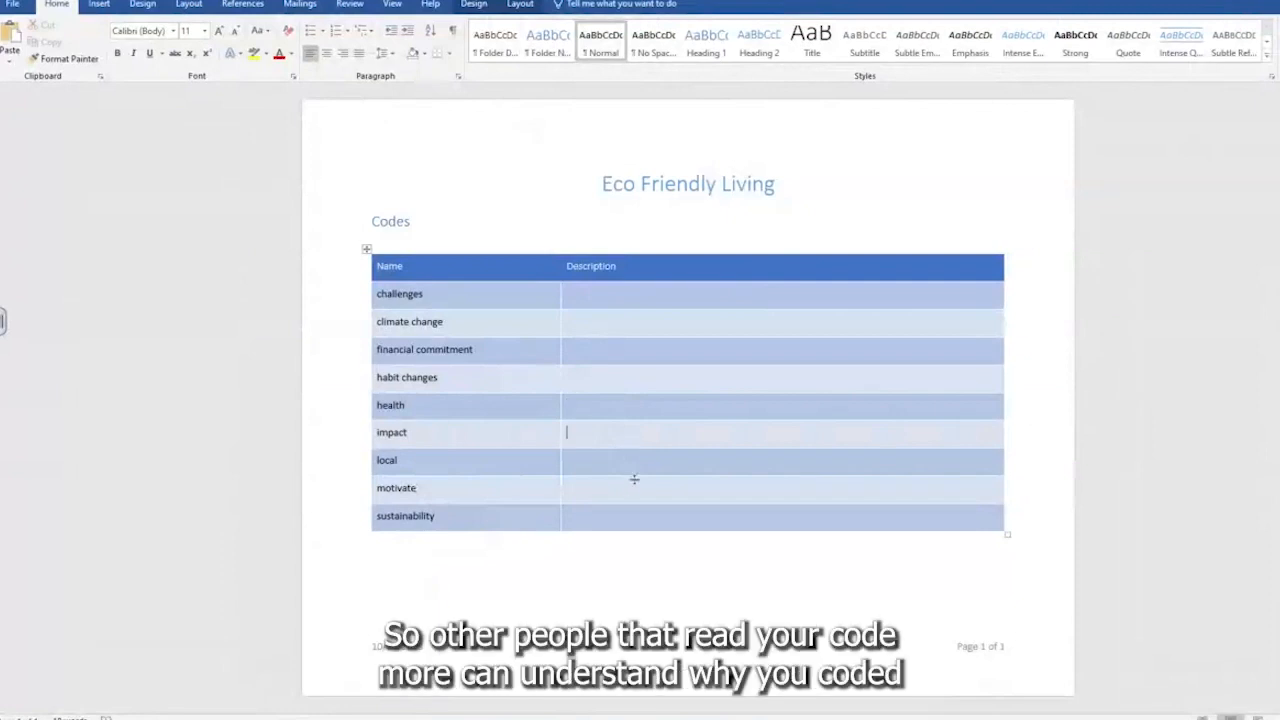
mouse_move(632, 516)
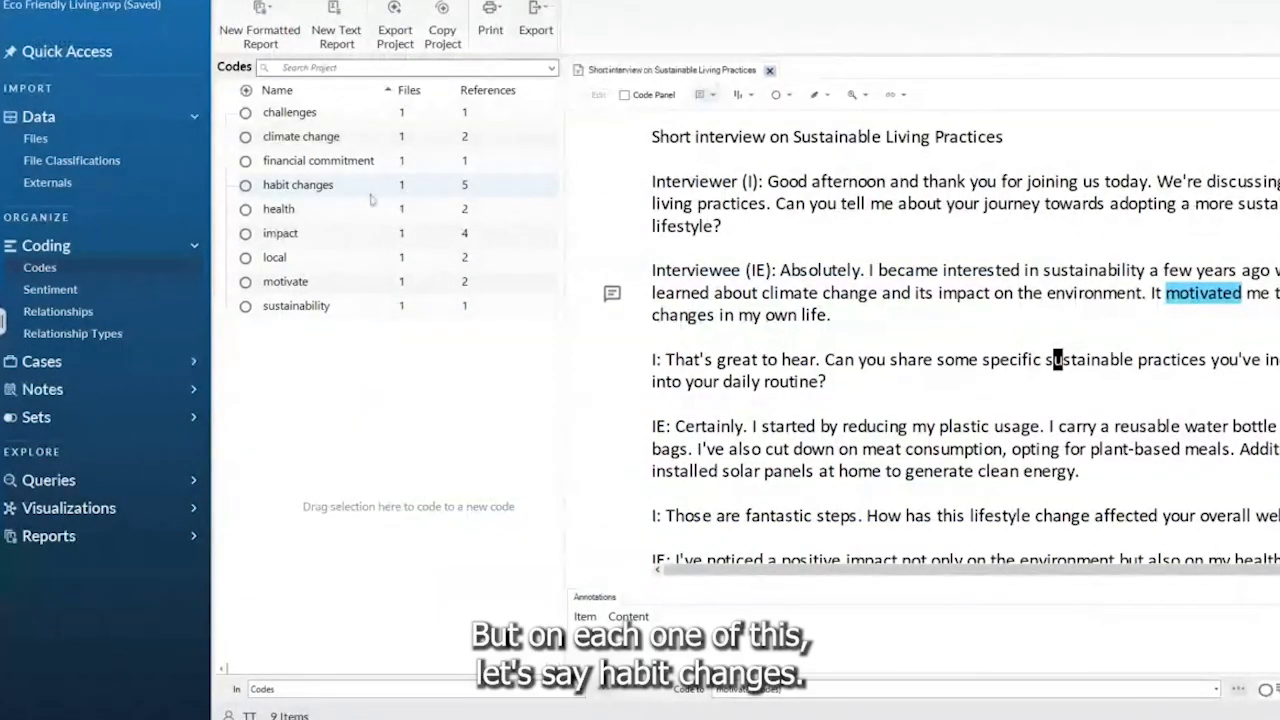
Open the habit changes code to show its five coded interview references.
left_click(296, 184)
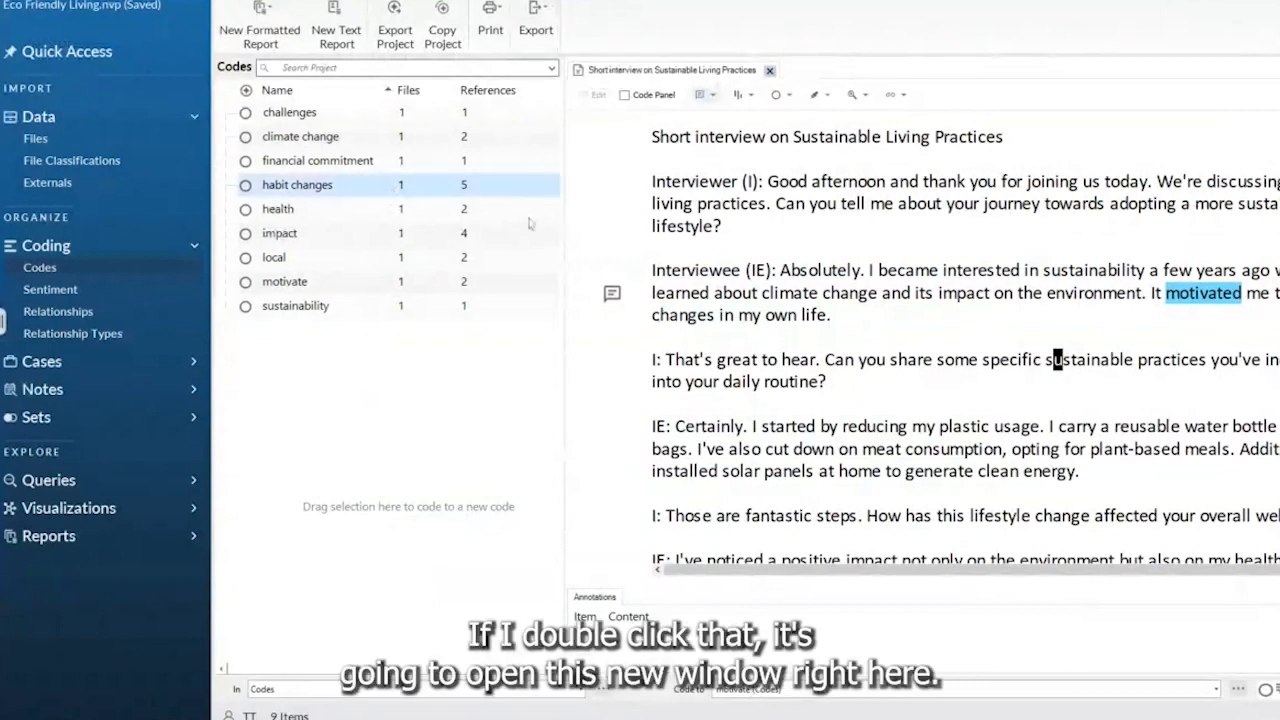
double_click(296, 184)
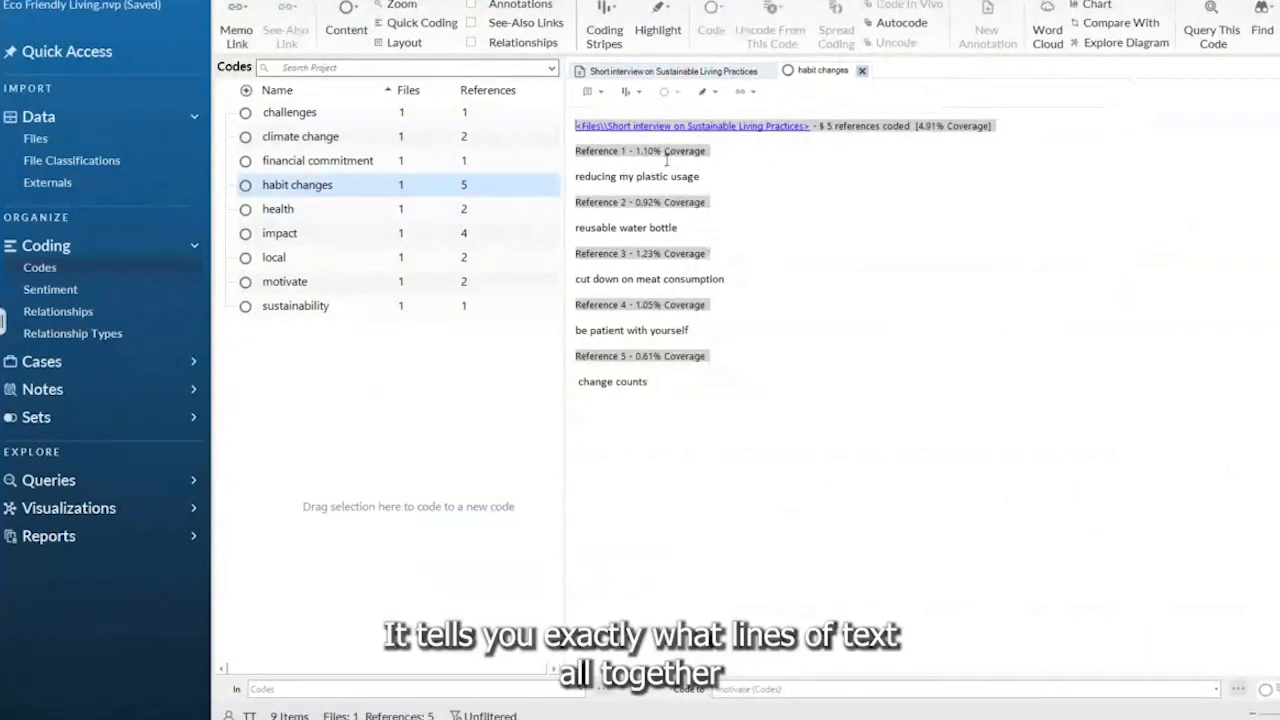
double_click(624, 228)
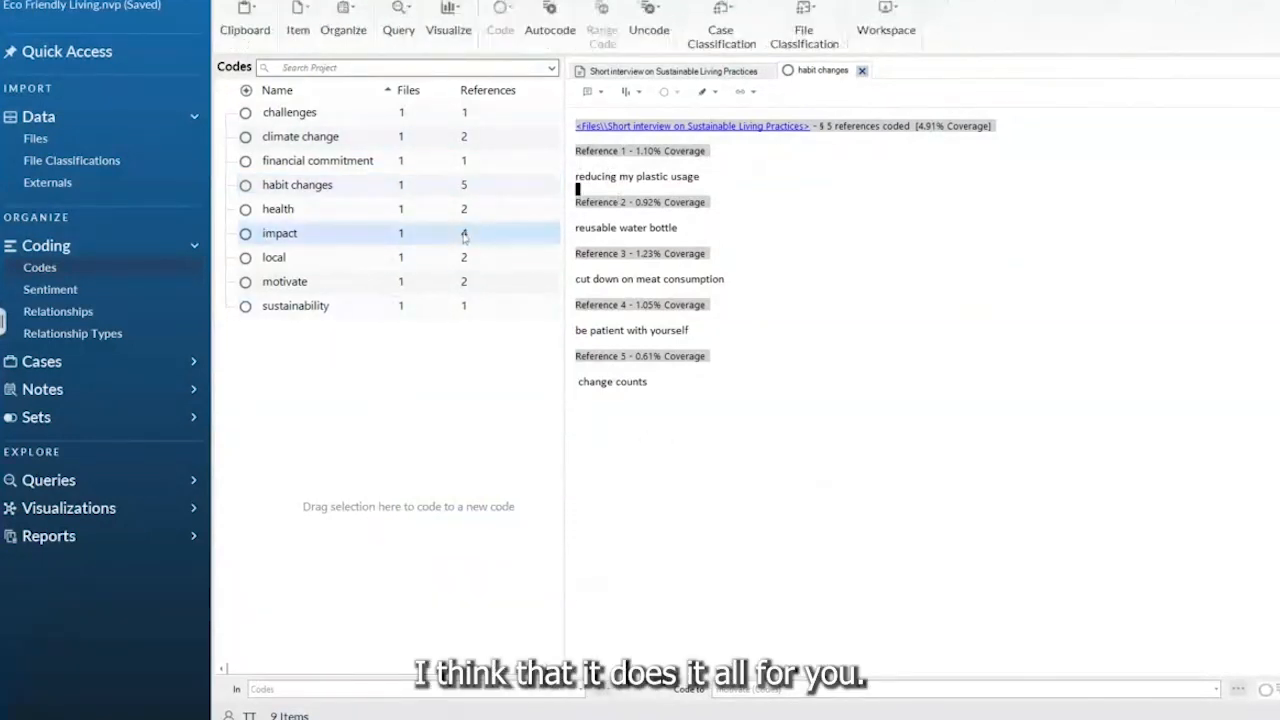
Open the impact code's four coded references, then close the code views back to the transcript.
double_click(280, 232)
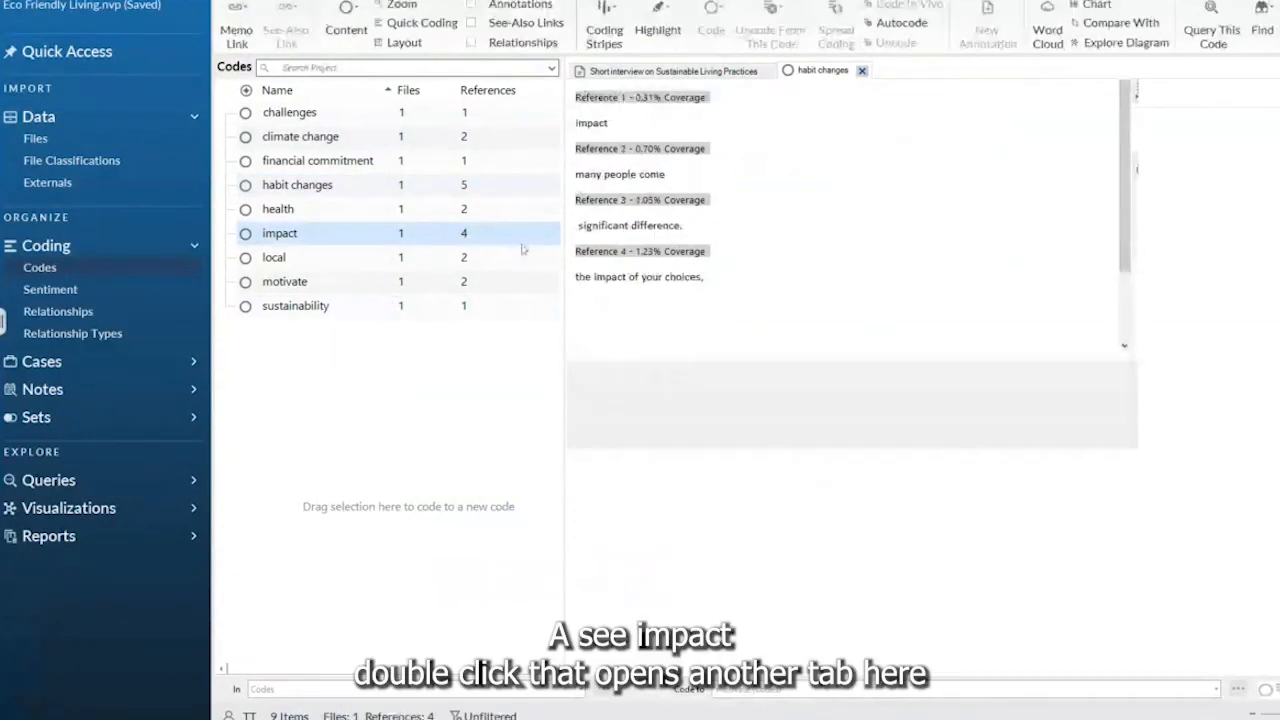
double_click(280, 232)
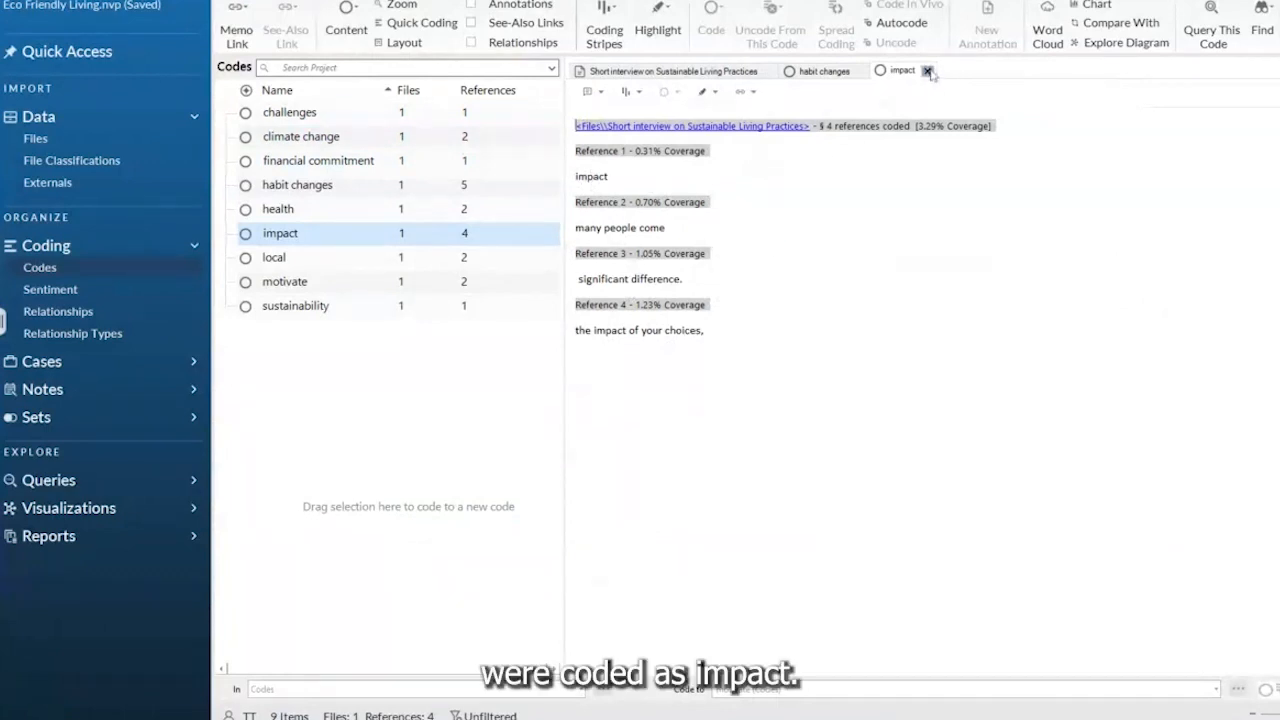
left_click(932, 72)
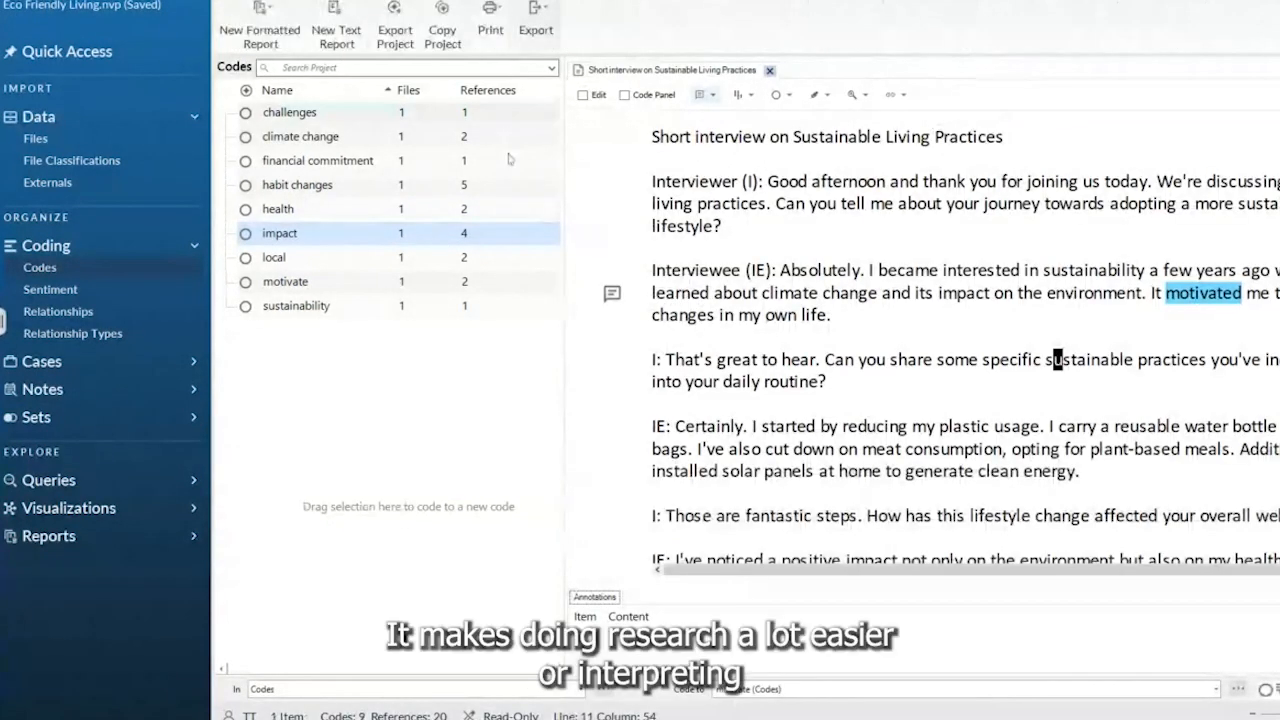
Export the code list to Excel as the ES Codes file and save it.
left_click(536, 24)
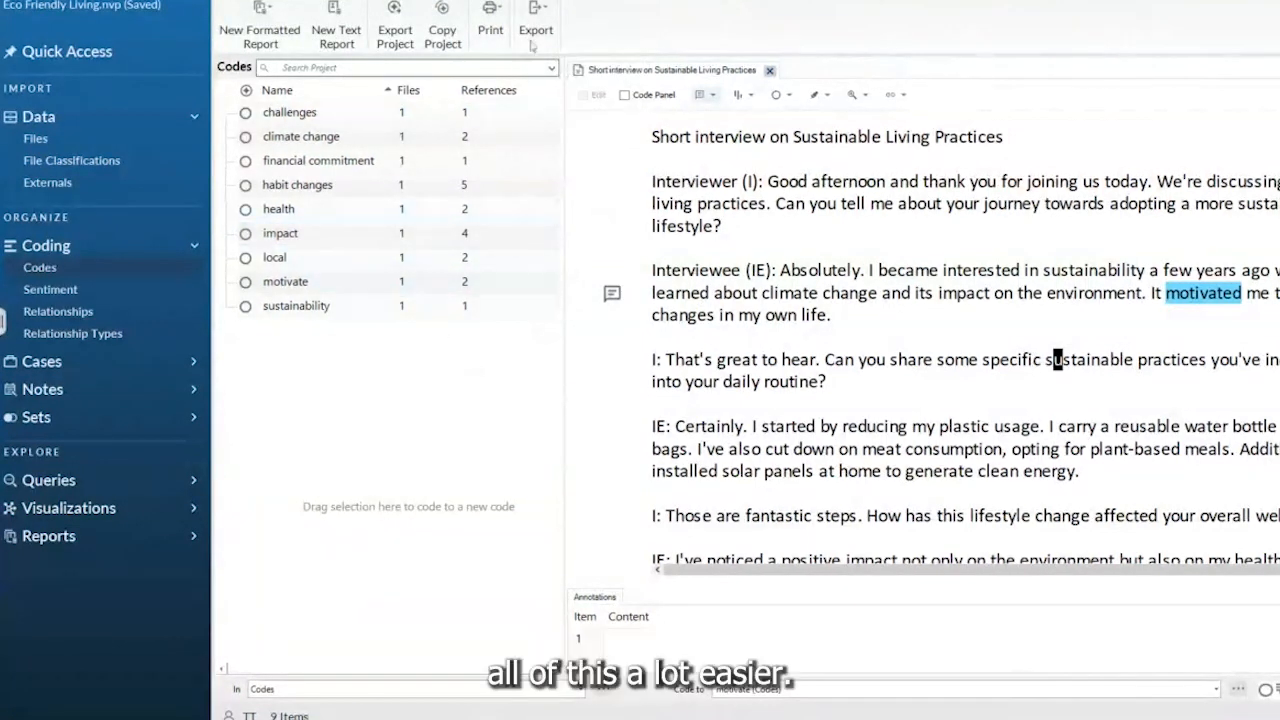
left_click(536, 20)
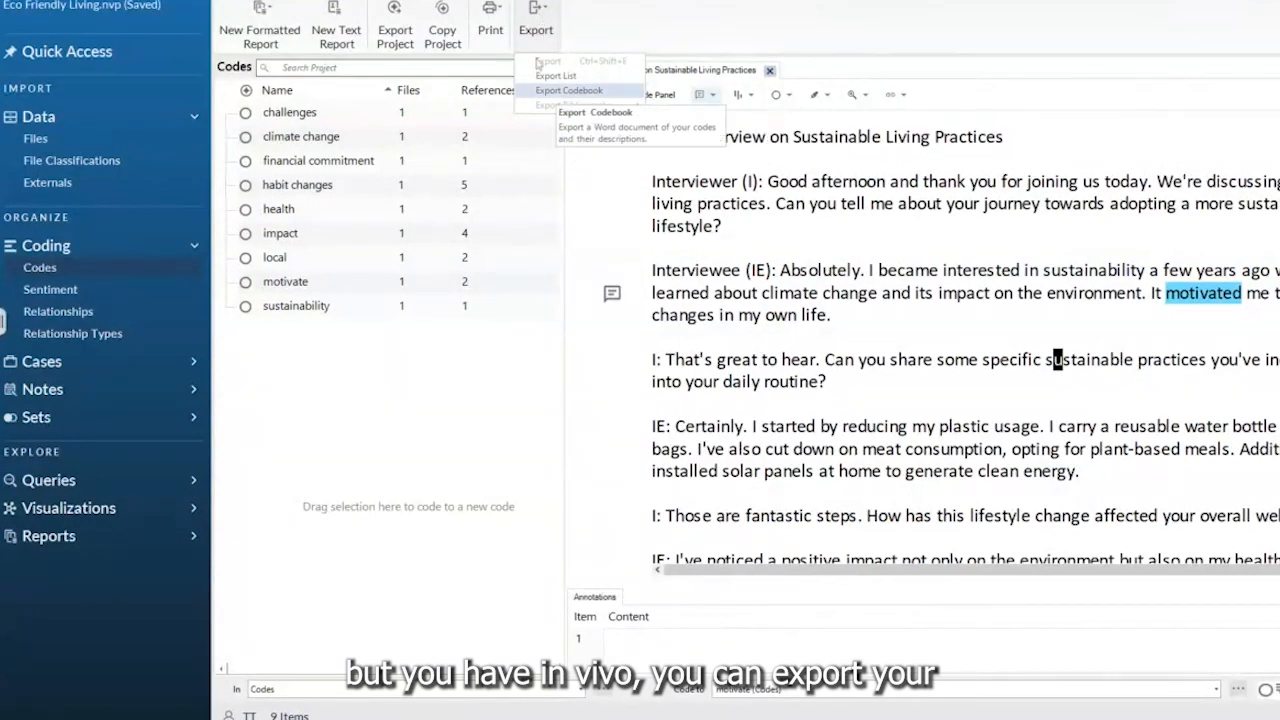
left_click(556, 76)
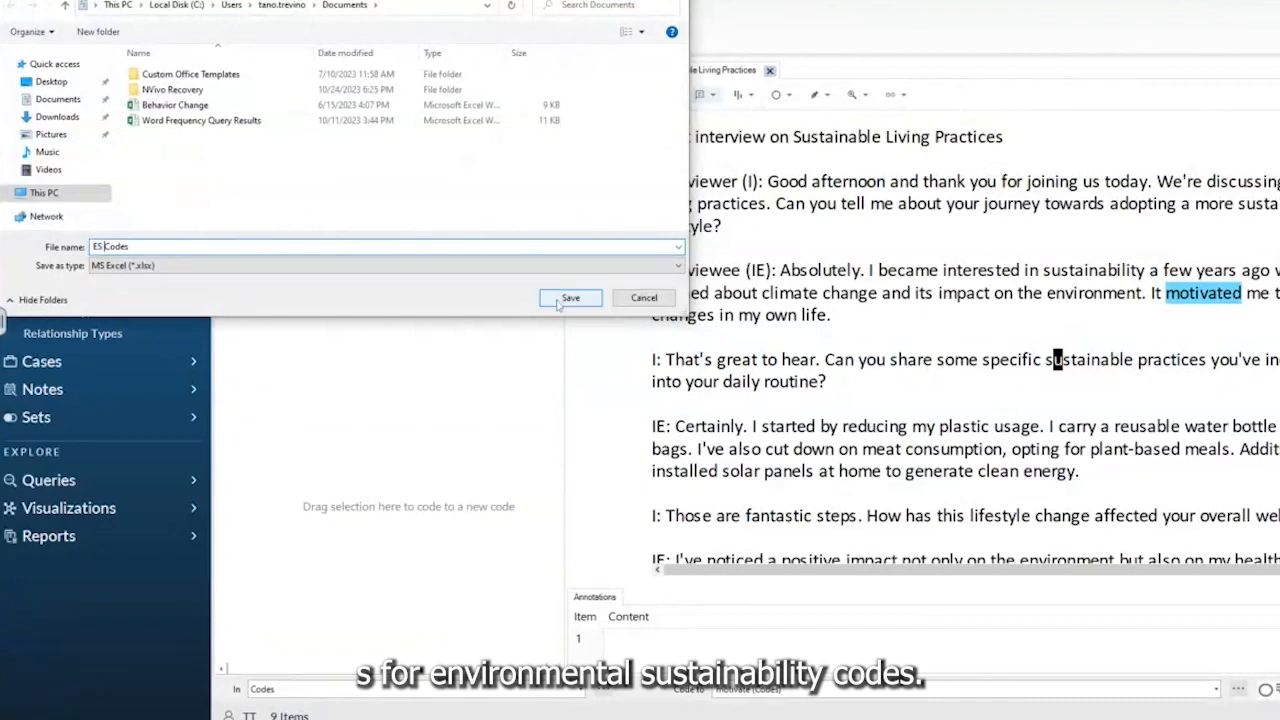
left_click(570, 298)
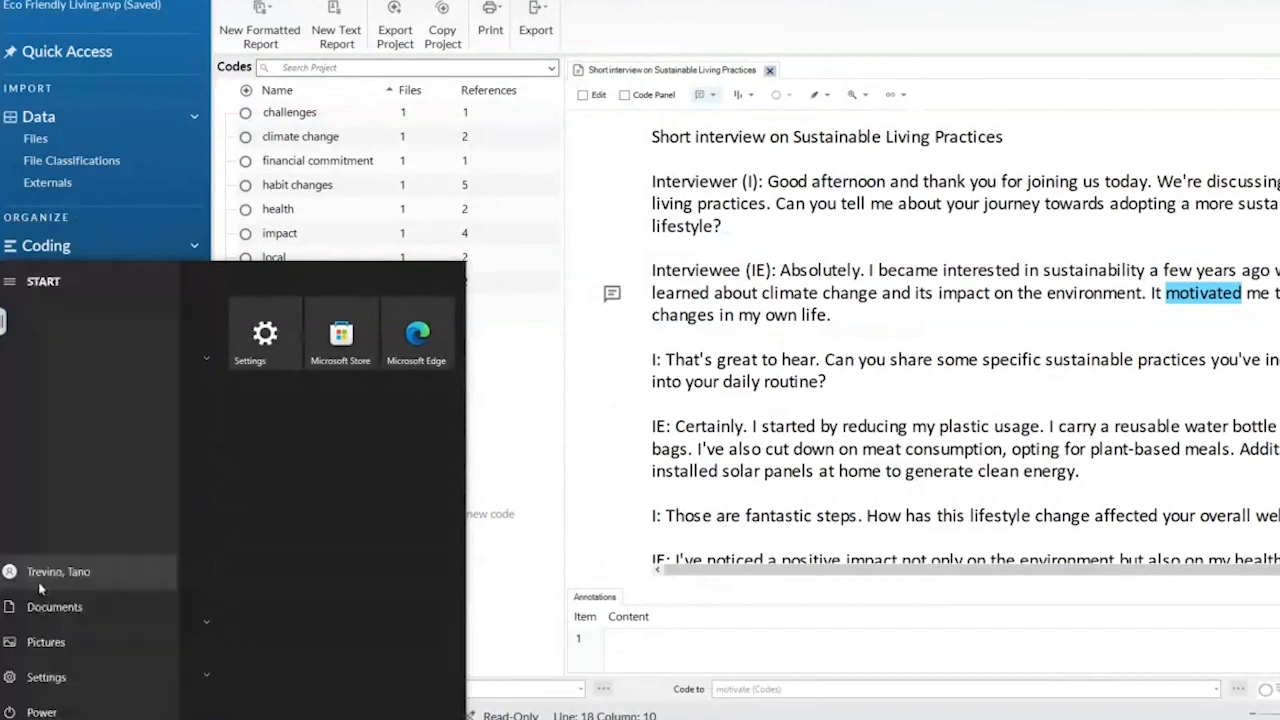
Open the exported ES Codes spreadsheet from Documents in Excel.
left_click(56, 608)
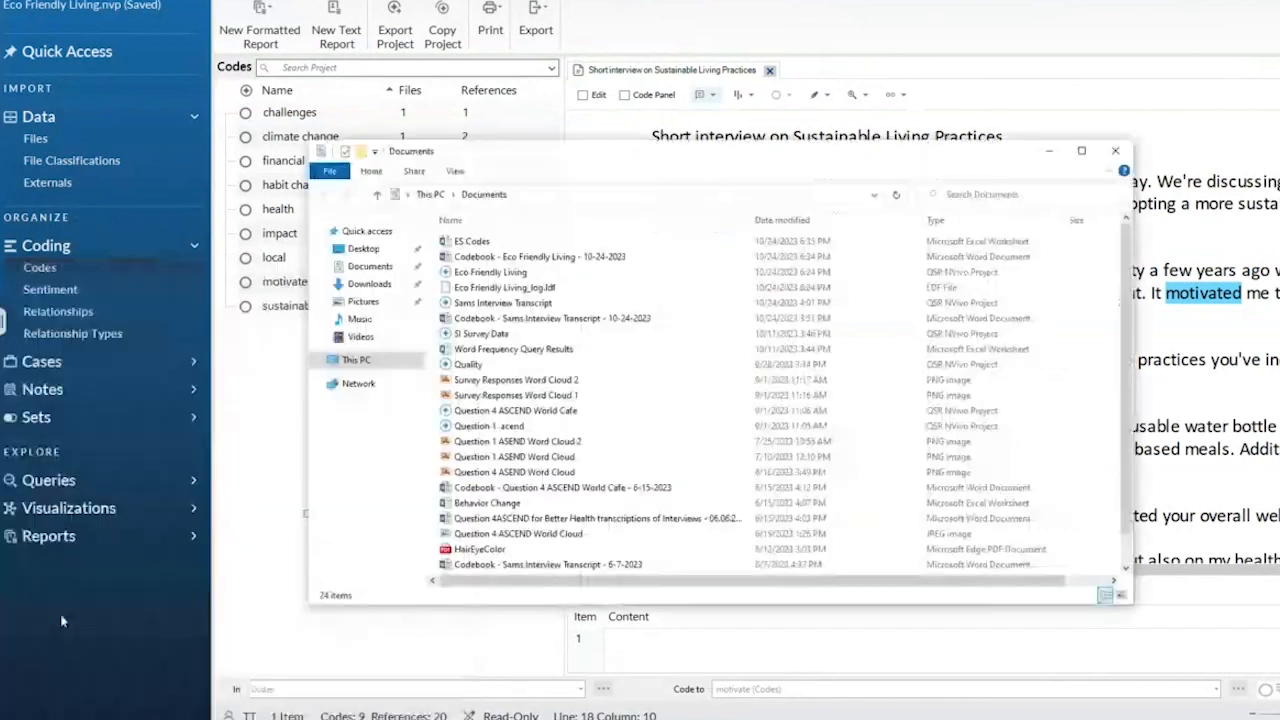
double_click(472, 240)
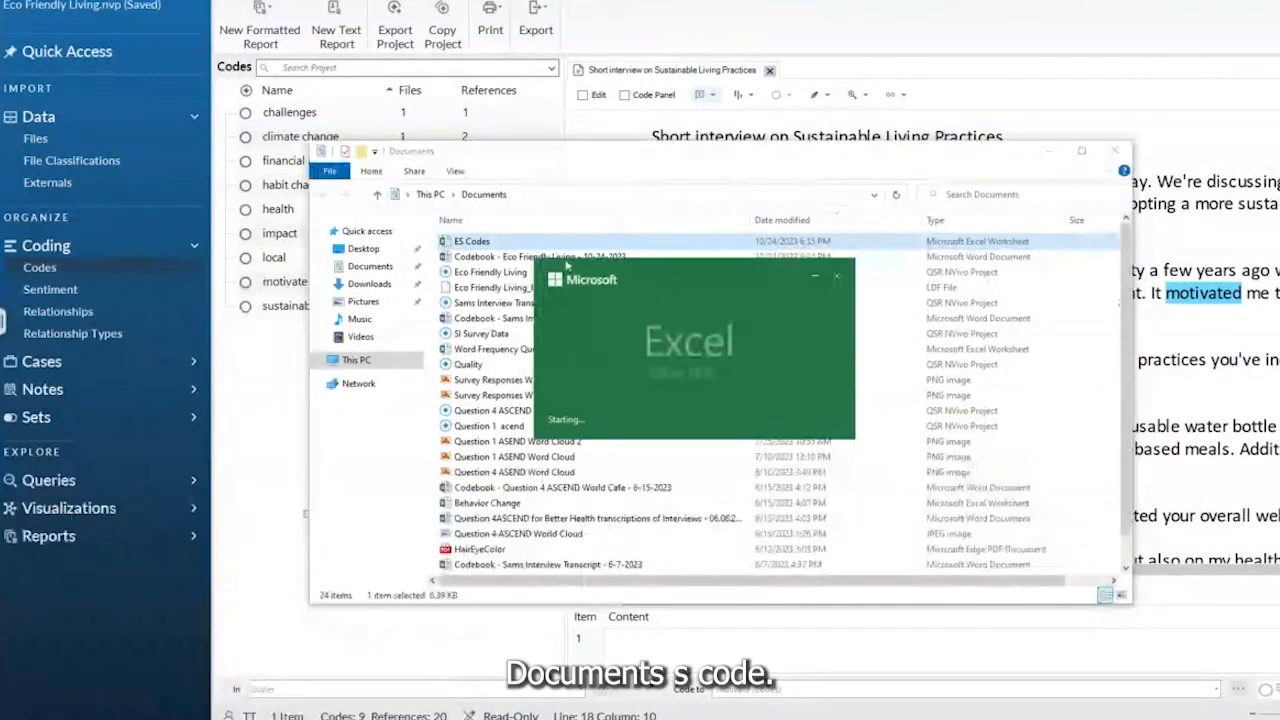
double_click(472, 240)
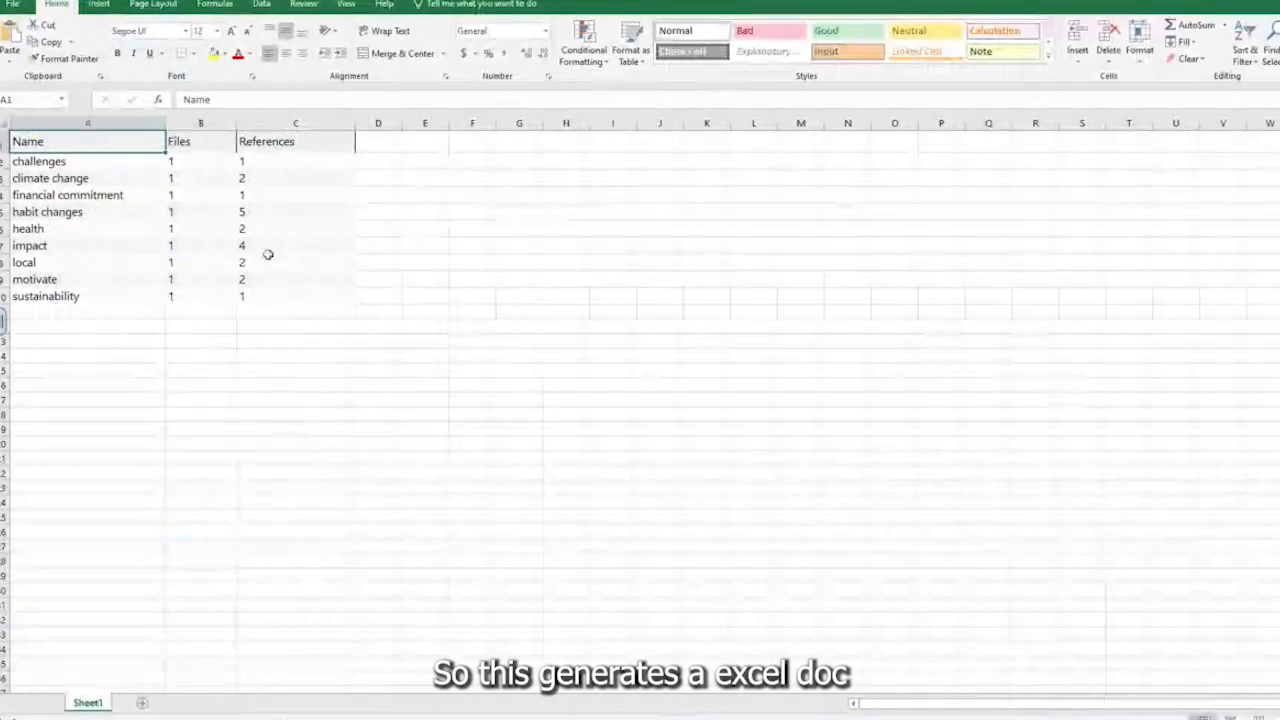